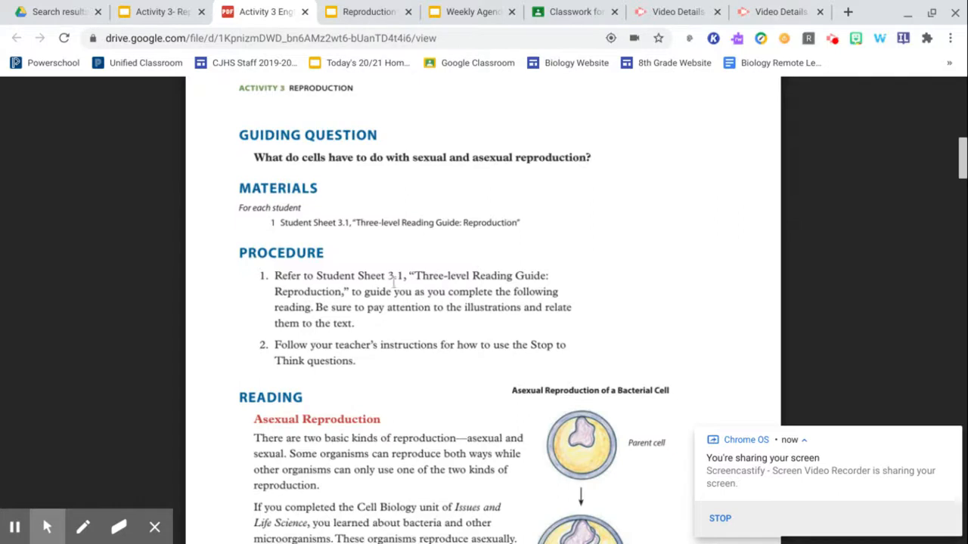
mouse_move(469, 259)
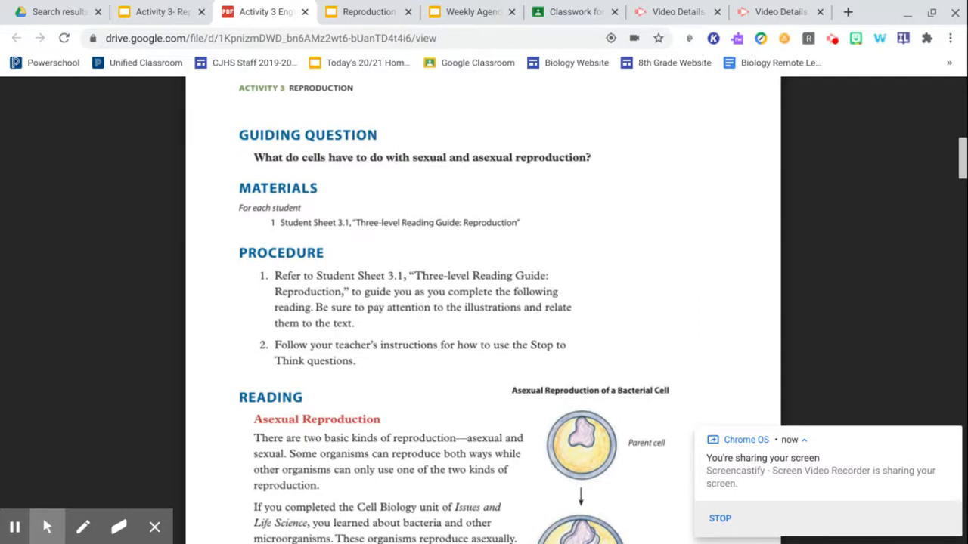
Scroll the PDF down to reveal more of the asexual reproduction reading below the Procedure.
scroll(down, 3)
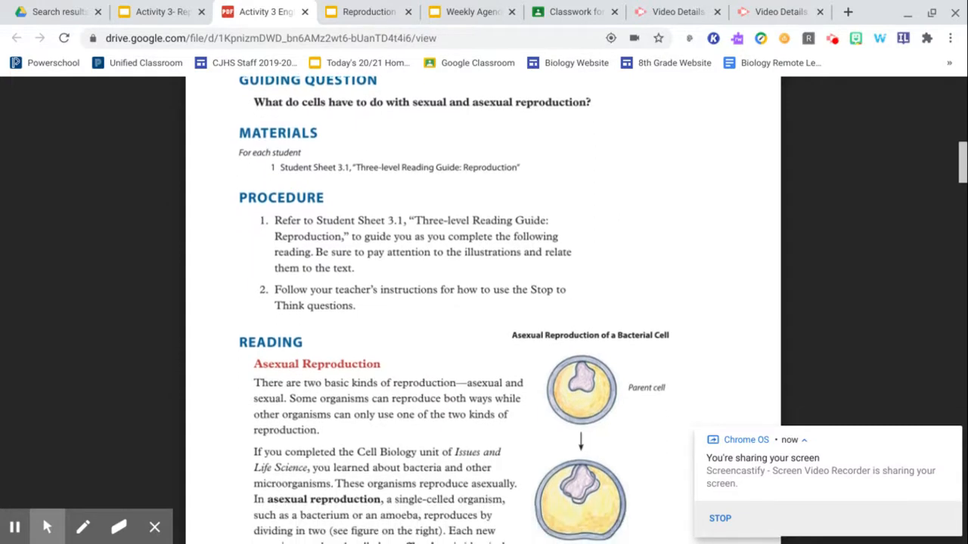
Scroll to page 2 to show the full asexual reproduction paragraph and bacterial-cell diagram.
scroll(down, 3)
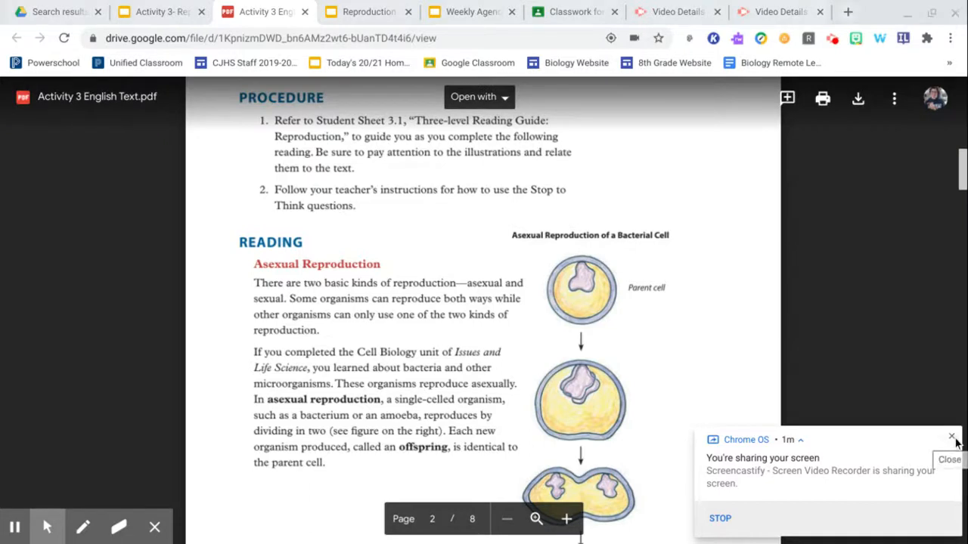
Scroll past the bacterial offspring cells to the 'Stop to Think 1' question on clones.
click(951, 438)
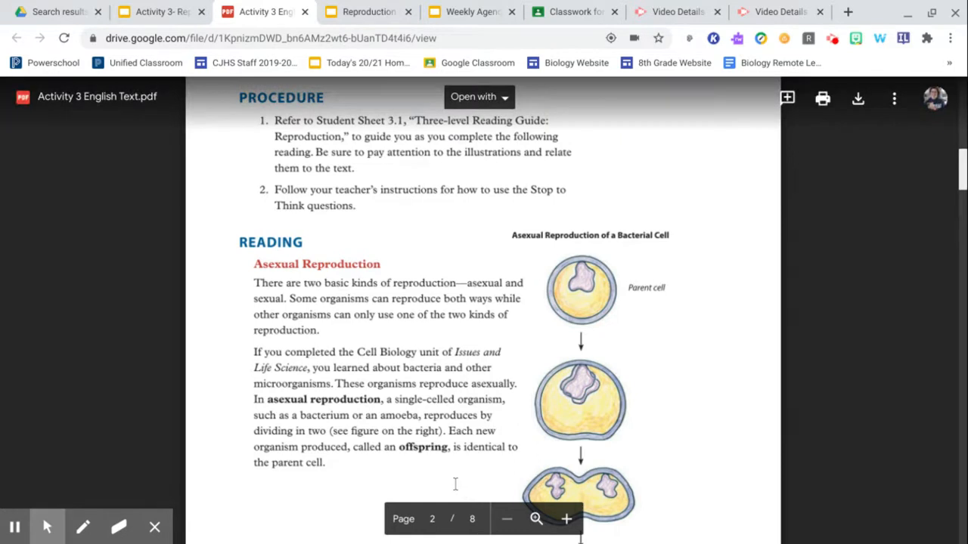
scroll(down, 3)
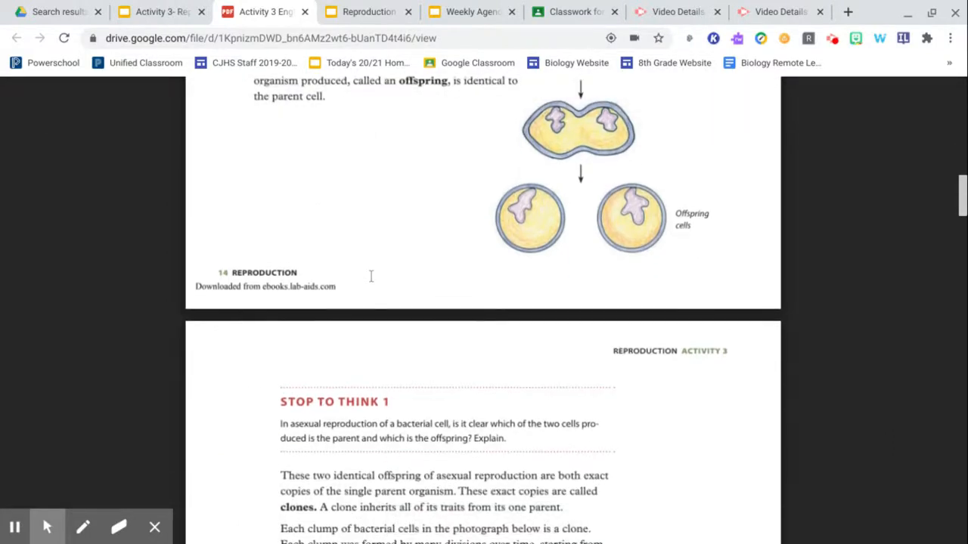
scroll(up, 3)
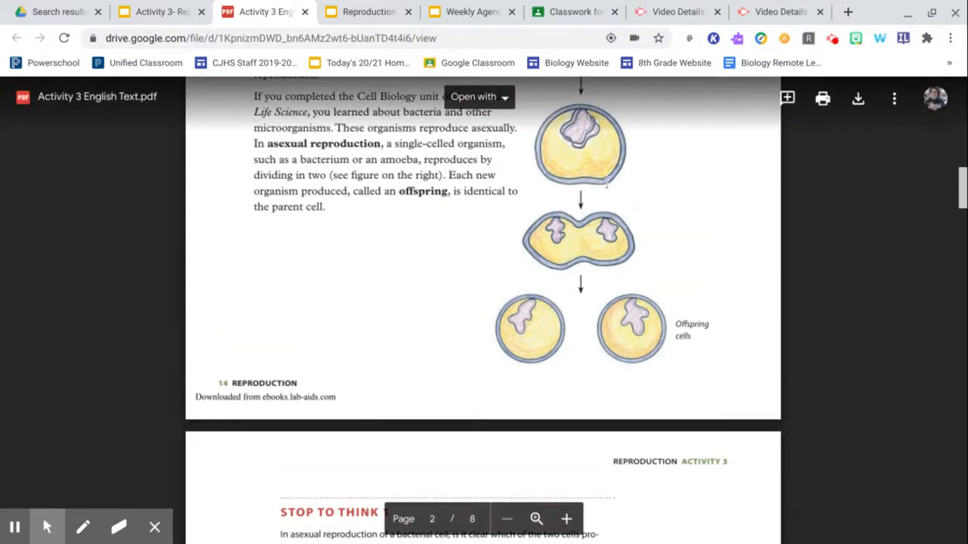
mouse_move(553, 327)
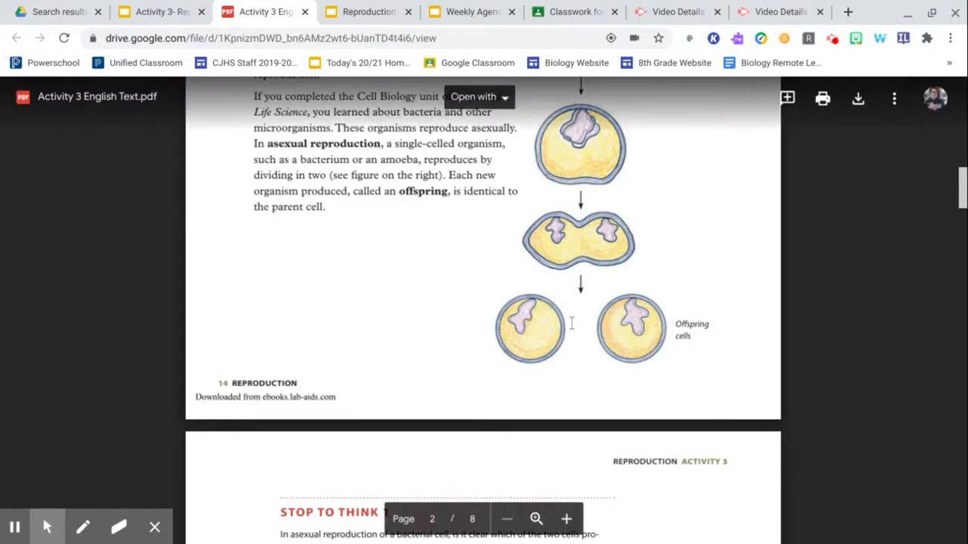
mouse_move(592, 350)
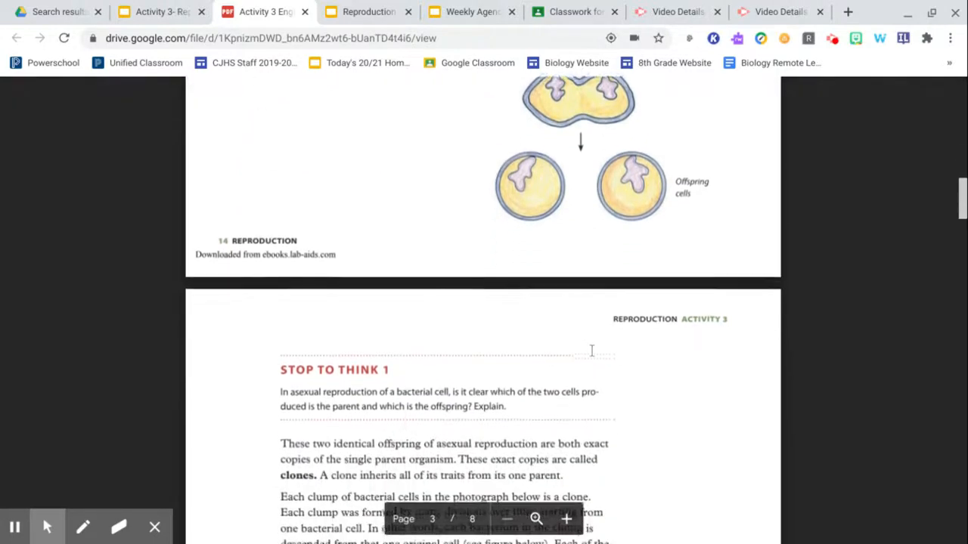
scroll(down, 3)
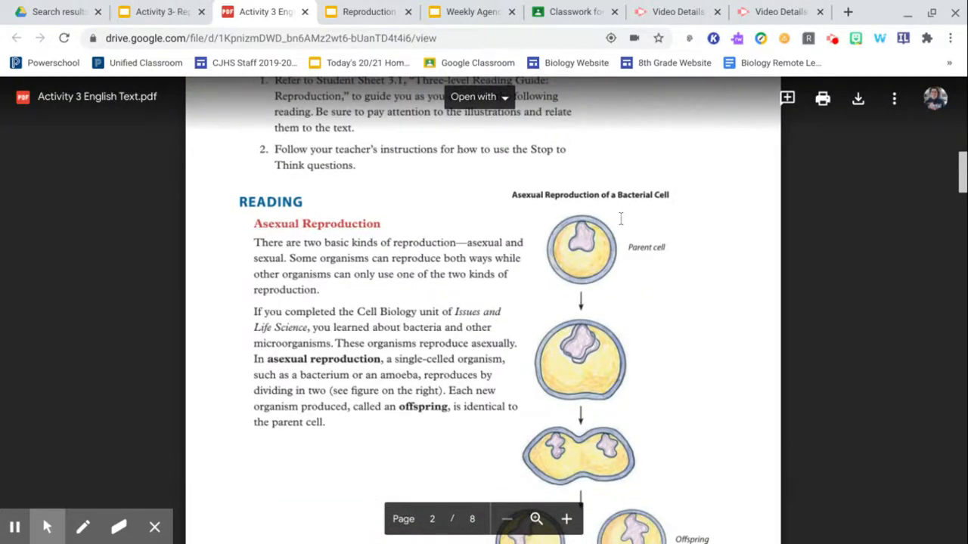
scroll(down, 3)
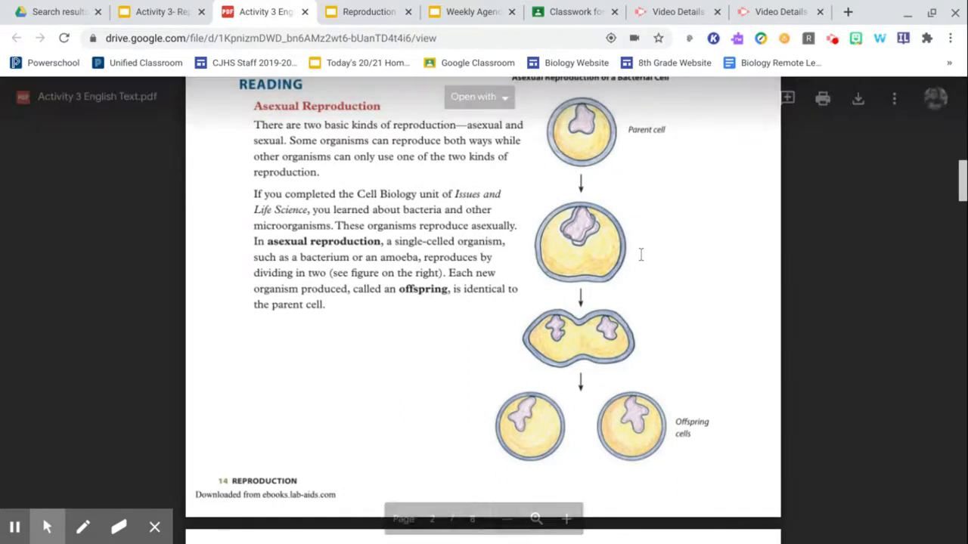
mouse_move(707, 369)
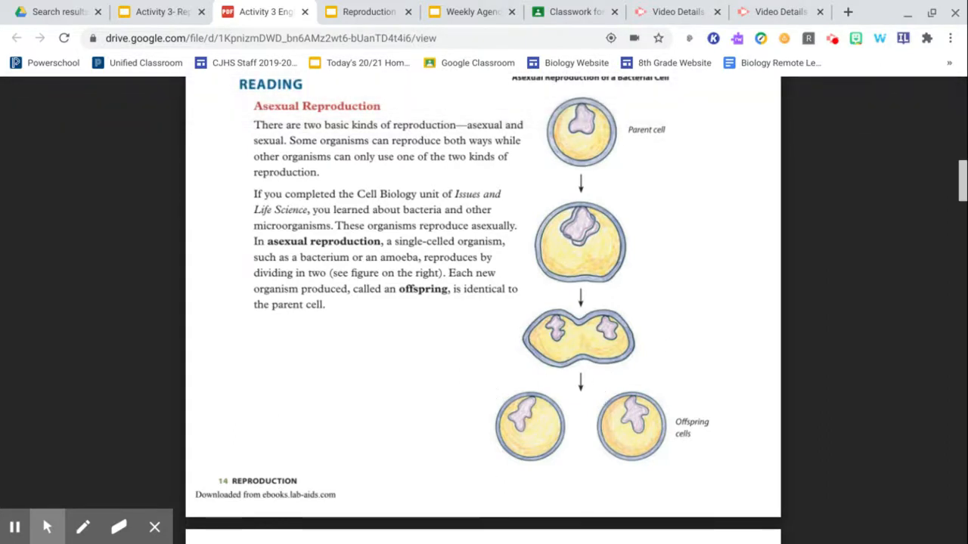
scroll(down, 3)
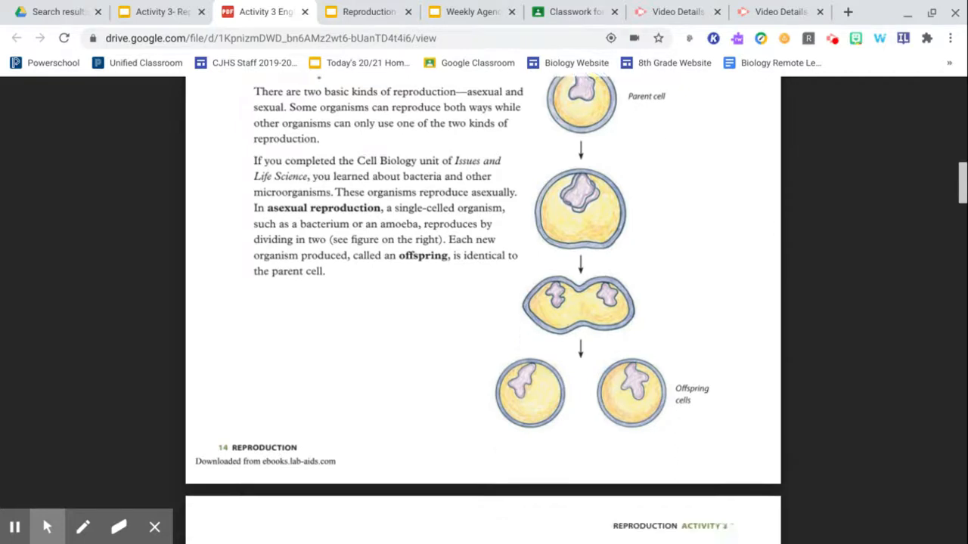